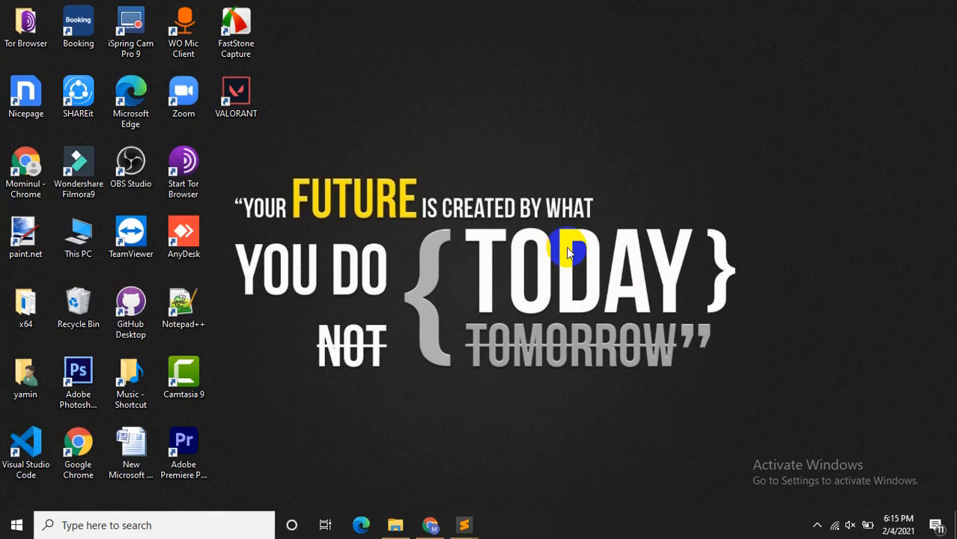
mouse_move(442, 287)
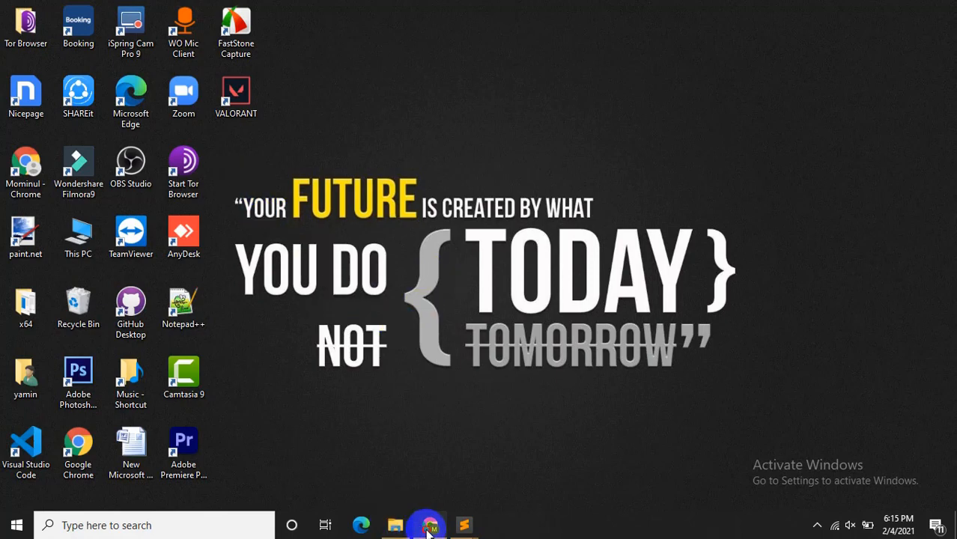
Step: Bring the navbar page forward and reveal the Web Development dropdown at desktop width
left_click(429, 525)
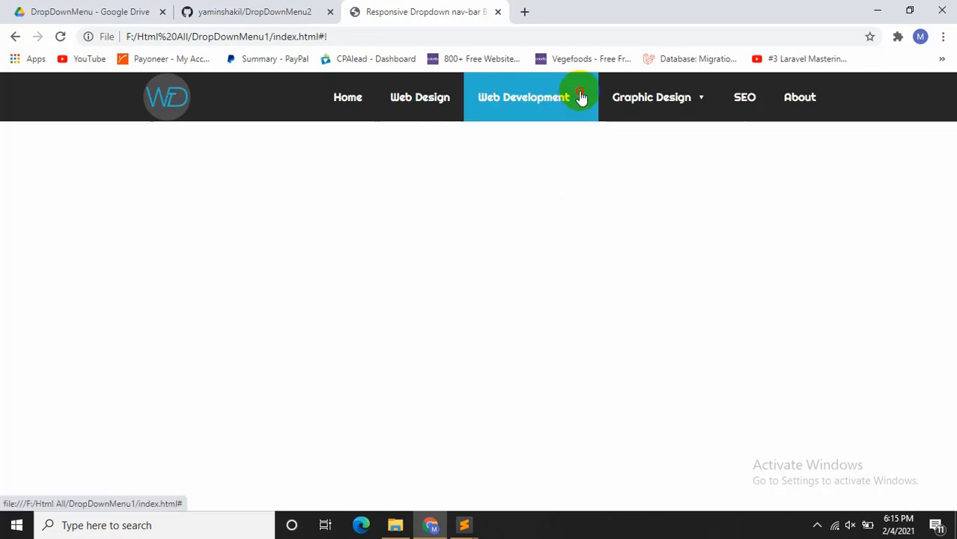
left_click(524, 97)
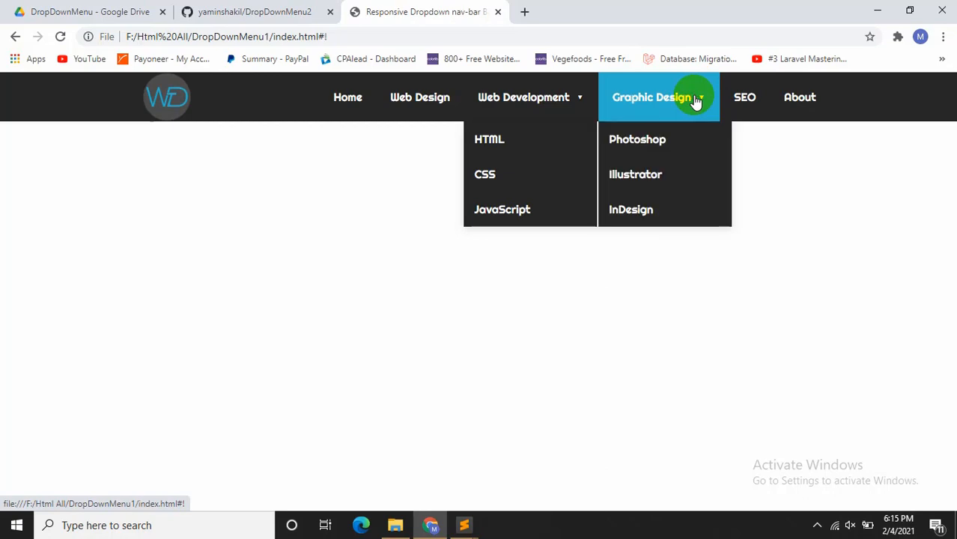
mouse_move(540, 201)
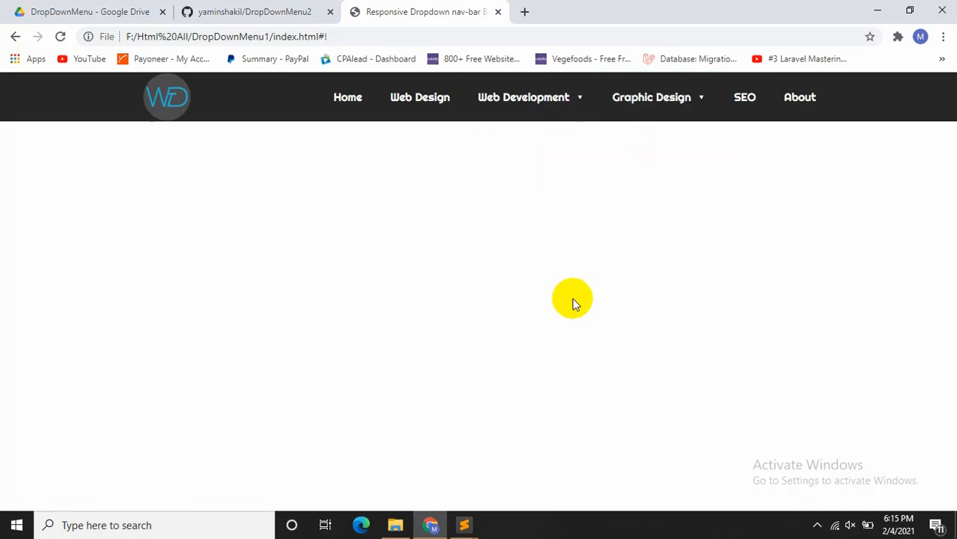
mouse_move(683, 281)
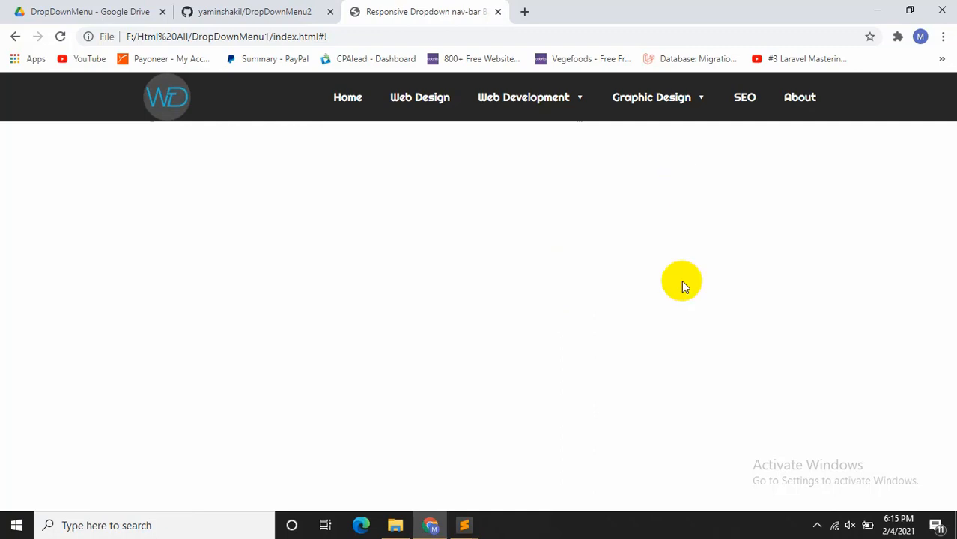
mouse_move(836, 87)
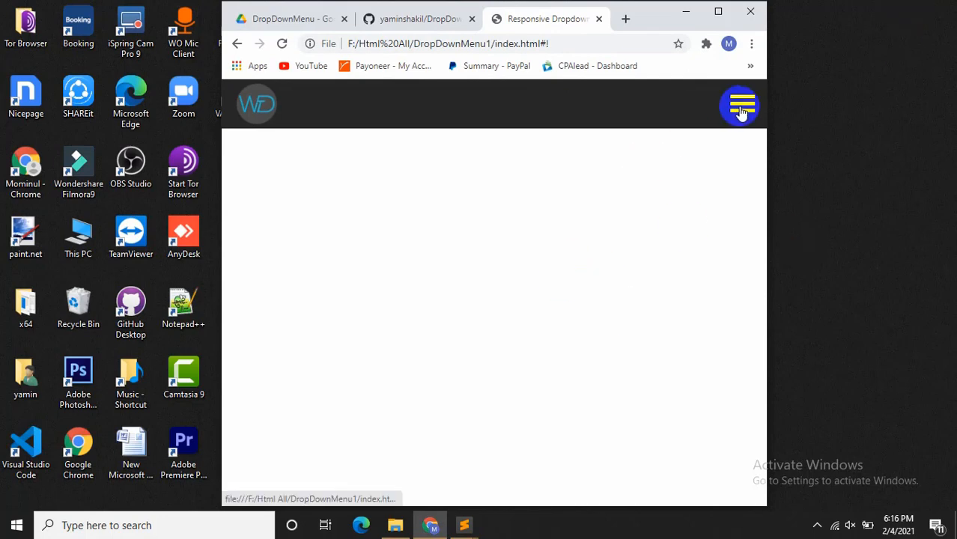
Step: Toggle the collapsed hamburger menu at tablet width
left_click(739, 105)
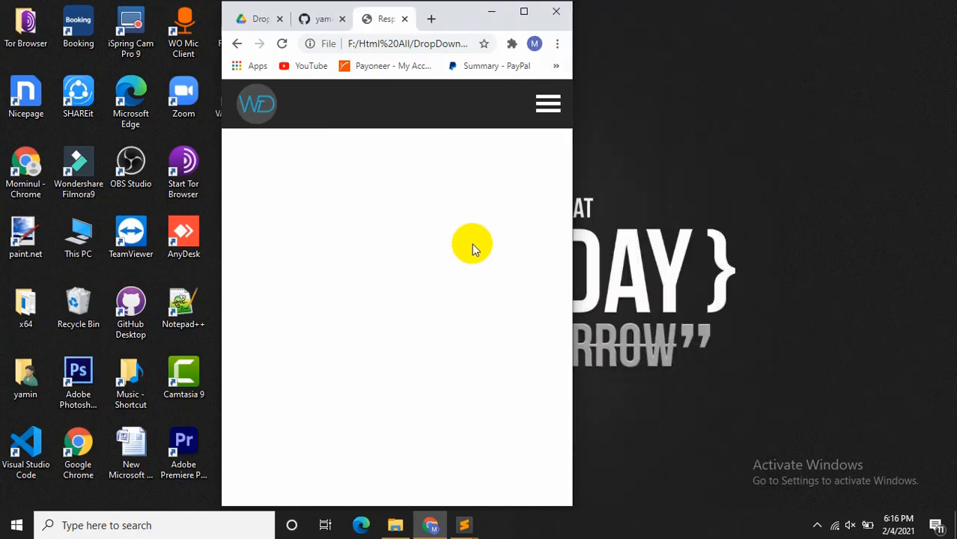
Step: Expand the phone-width menu with its Web Development and Graphic Design submenus, then collapse it
left_click(548, 103)
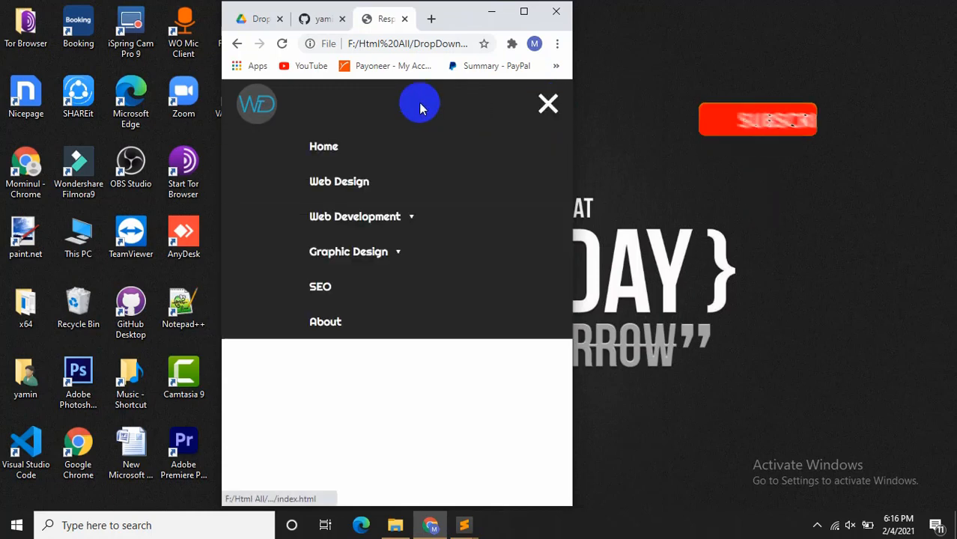
mouse_move(409, 216)
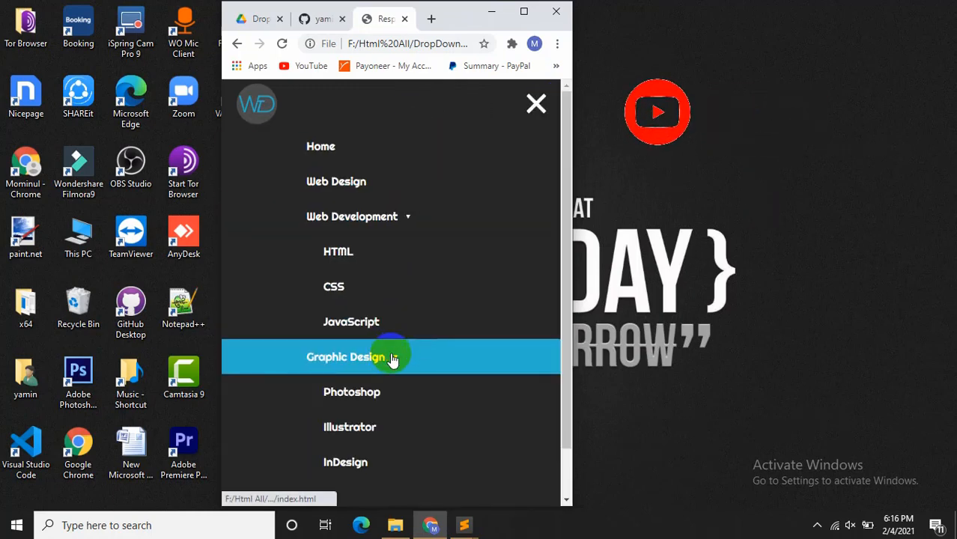
left_click(537, 104)
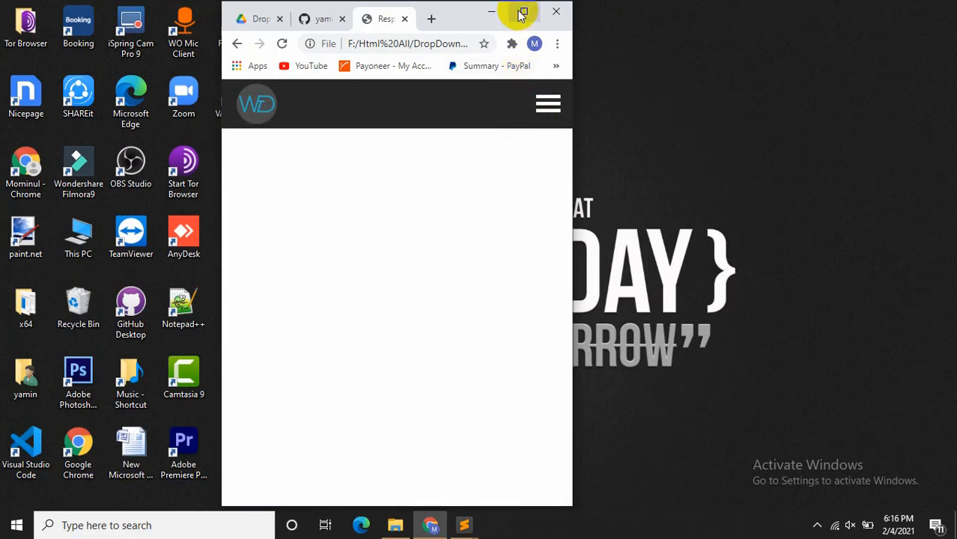
Step: Maximize the window so the navbar shows all links in one row again
left_click(522, 13)
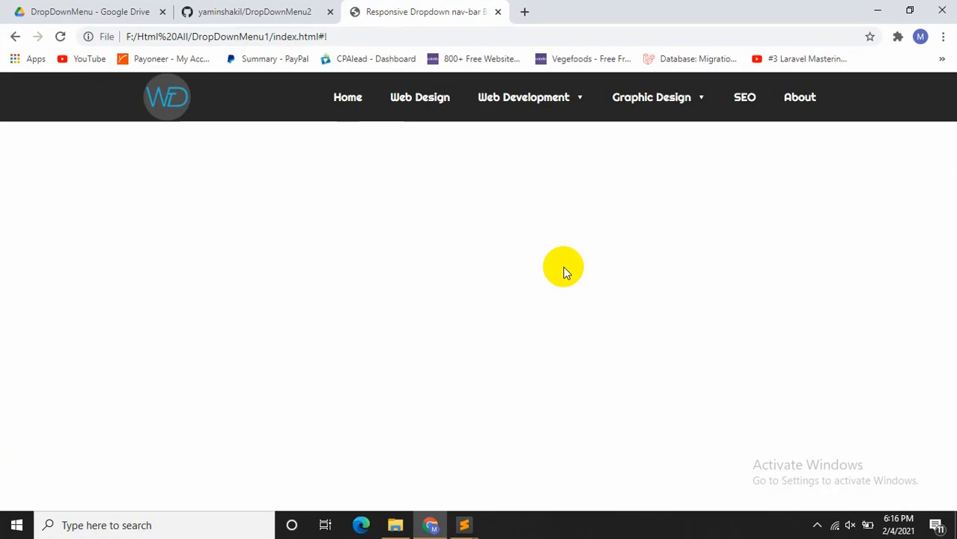
mouse_move(591, 160)
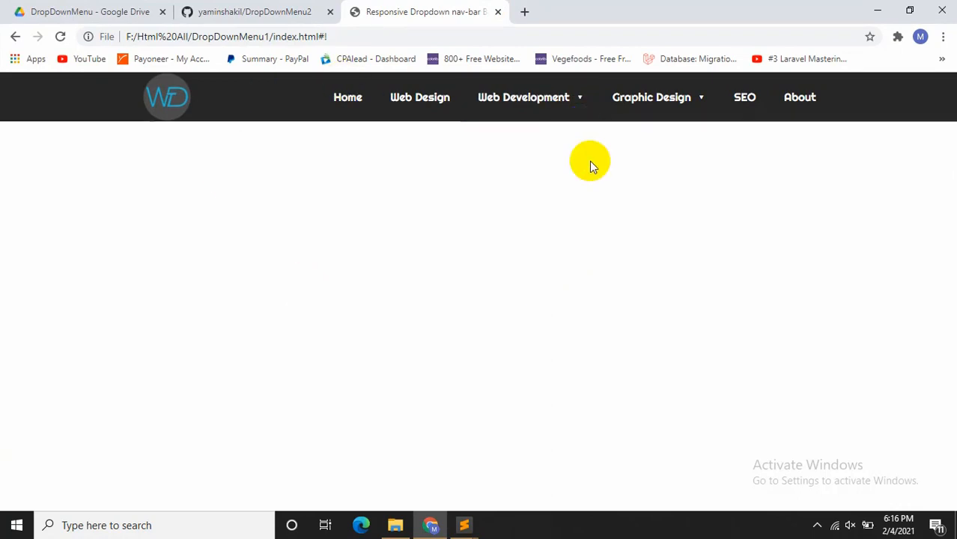
mouse_move(542, 441)
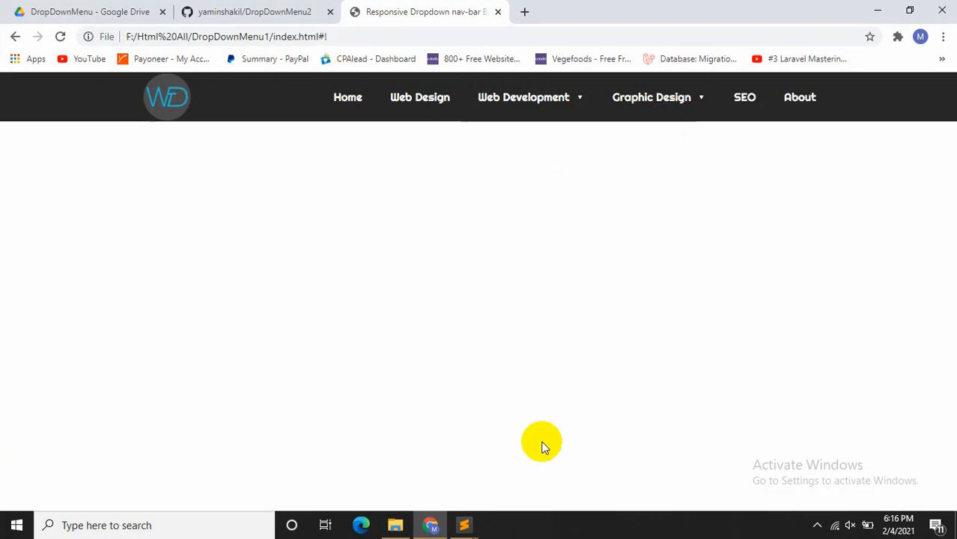
mouse_move(365, 236)
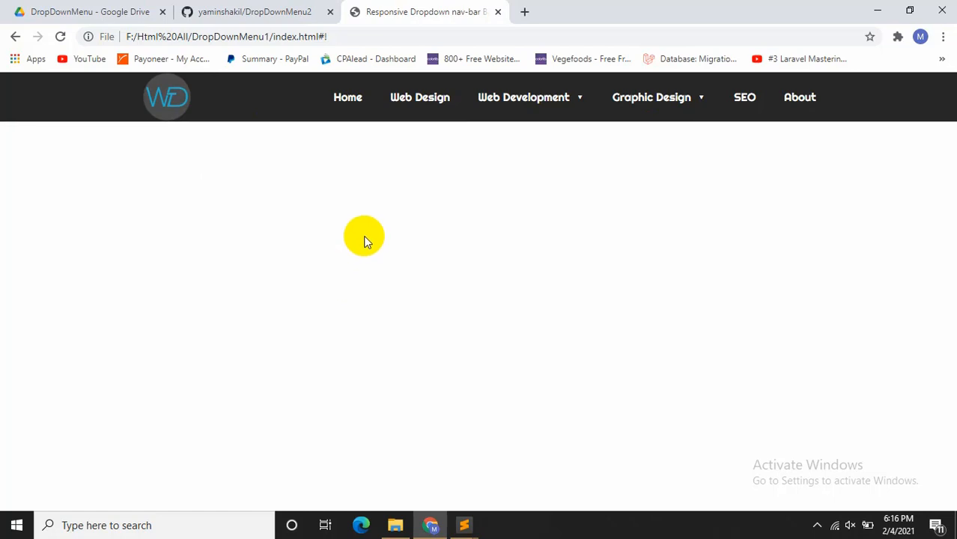
mouse_move(366, 260)
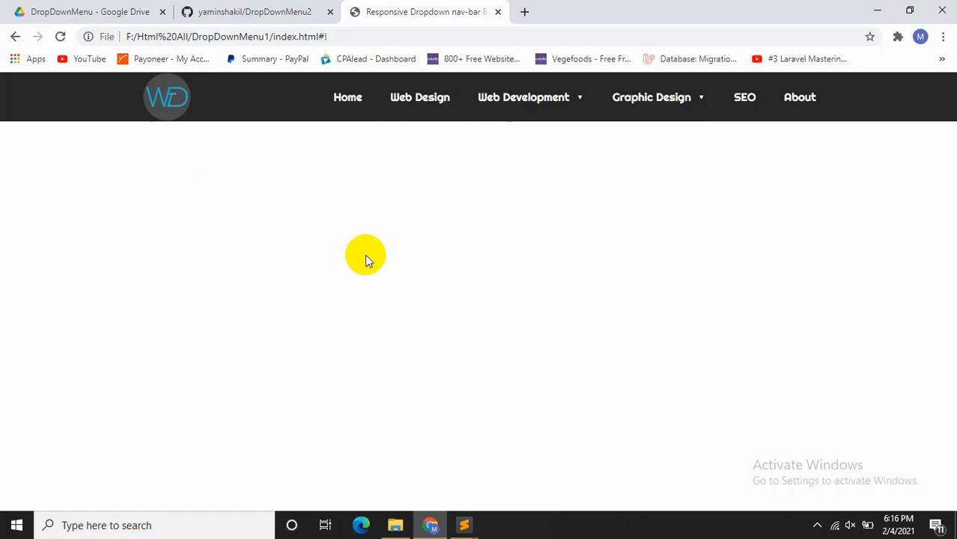